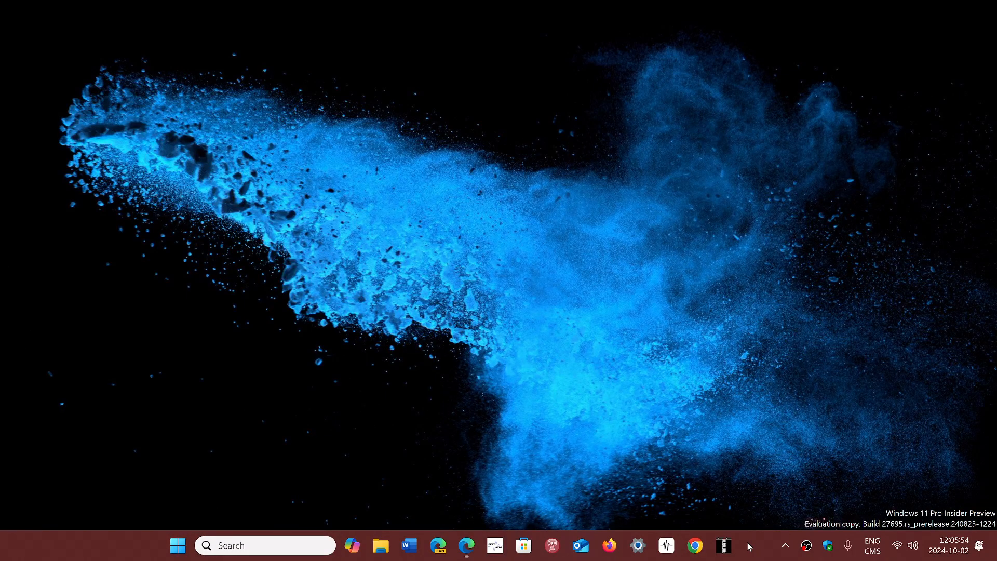
Step: Bring up Edge with Microsoft's Download Windows 11 page showing the 24H2 Installation Assistant
left_click(466, 545)
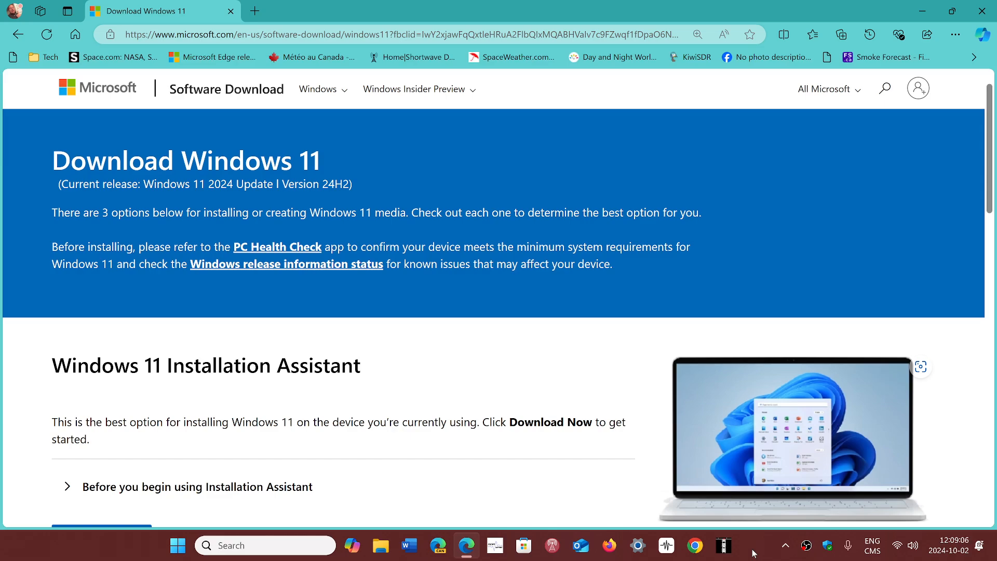
mouse_move(521, 347)
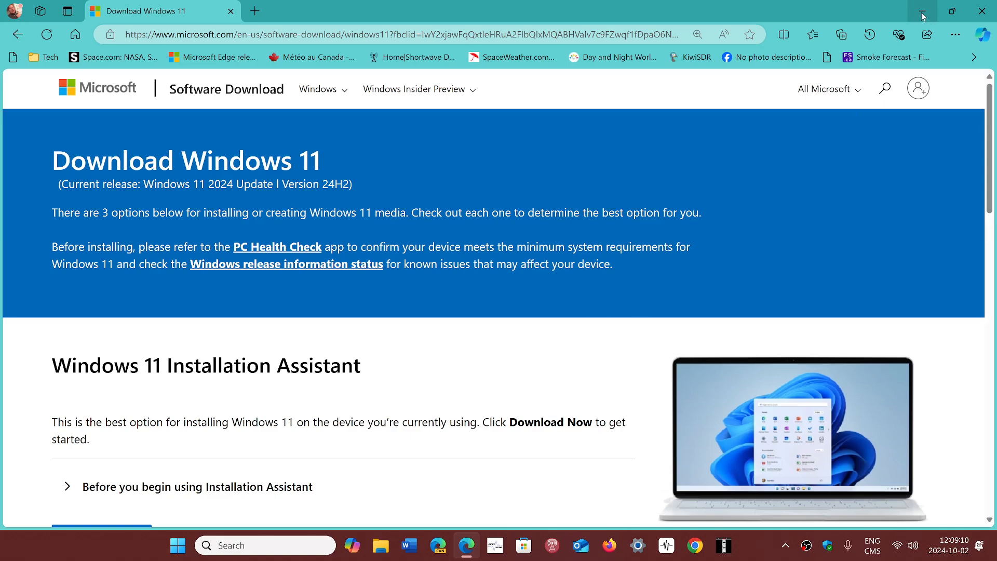
Step: Minimise Edge and launch Task Manager from the Start button's system tools menu
left_click(922, 10)
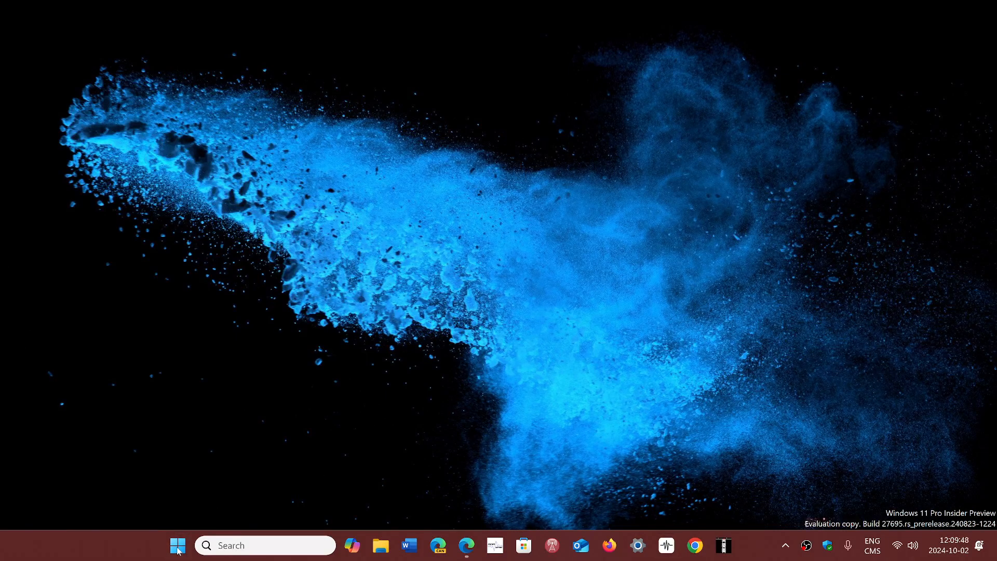
right_click(178, 545)
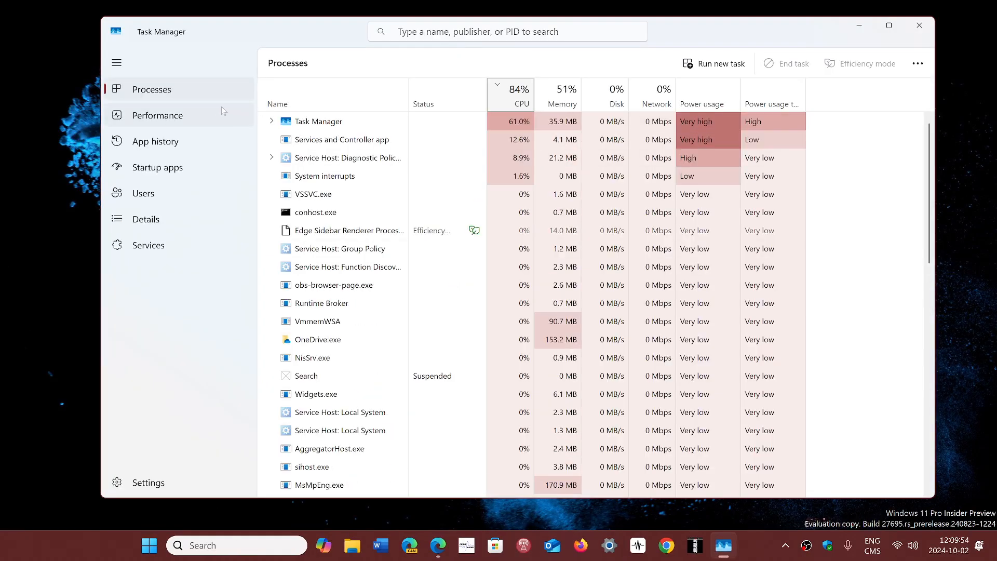
Step: Show the Performance Memory details: 8.6 GB in use, 7.1 GB available, one of two slots used
left_click(157, 115)
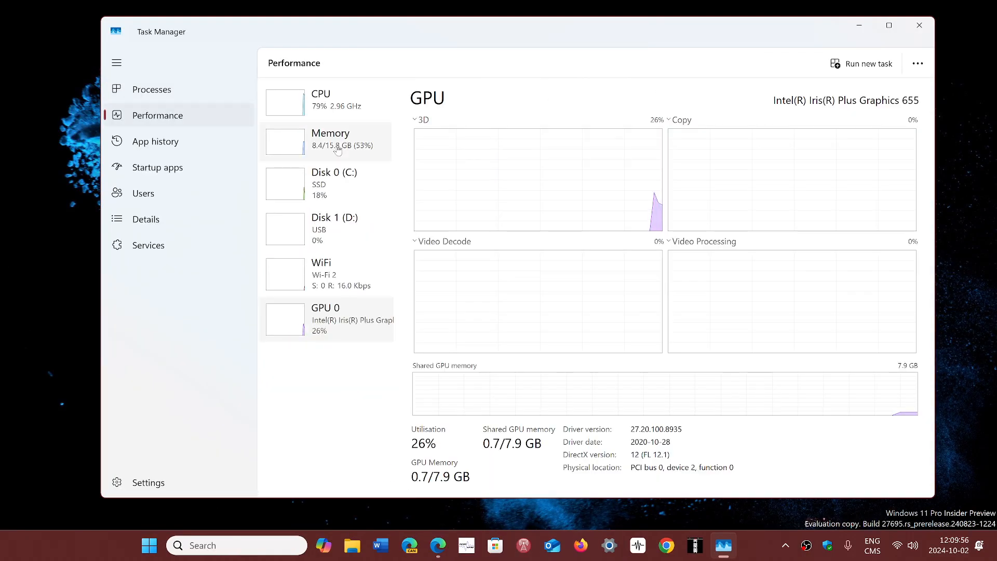
left_click(330, 140)
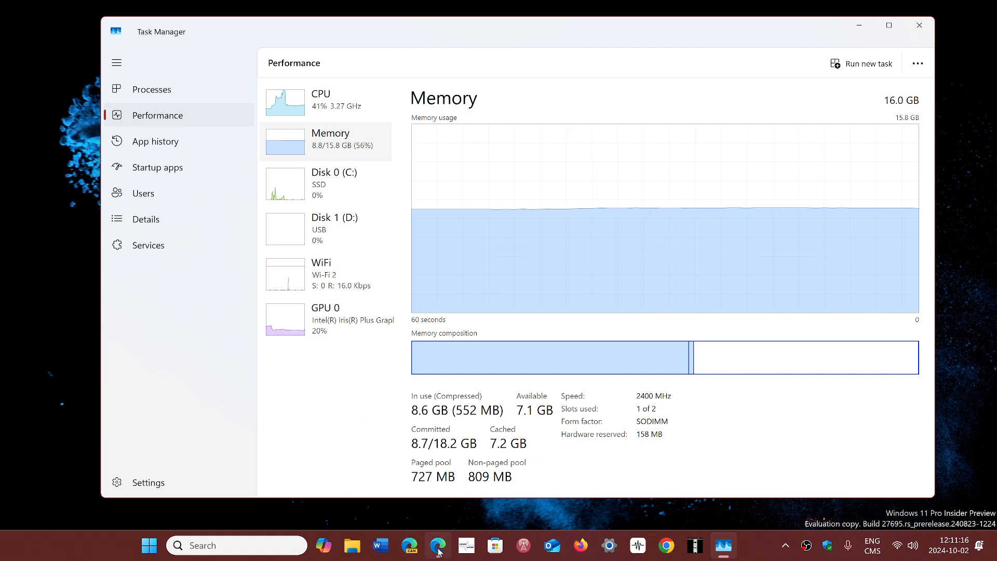
Step: Restore Edge's download page, then launch Windows Settings from the taskbar
left_click(437, 545)
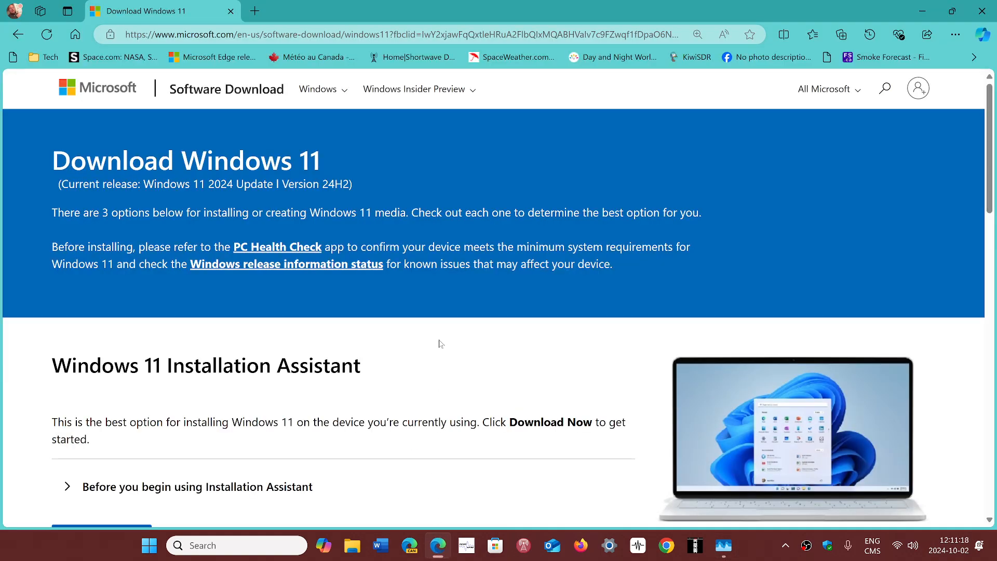
mouse_move(379, 311)
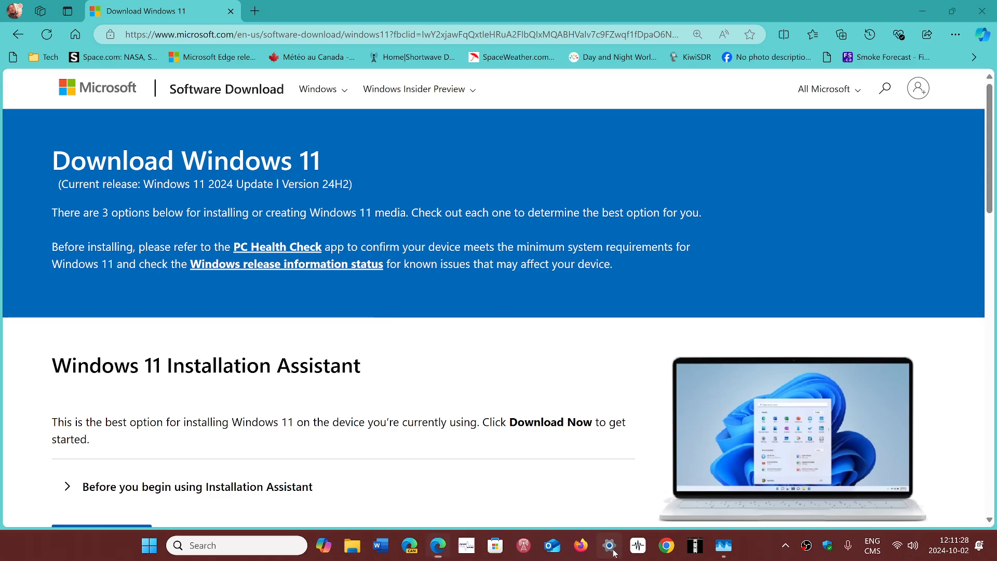
left_click(609, 545)
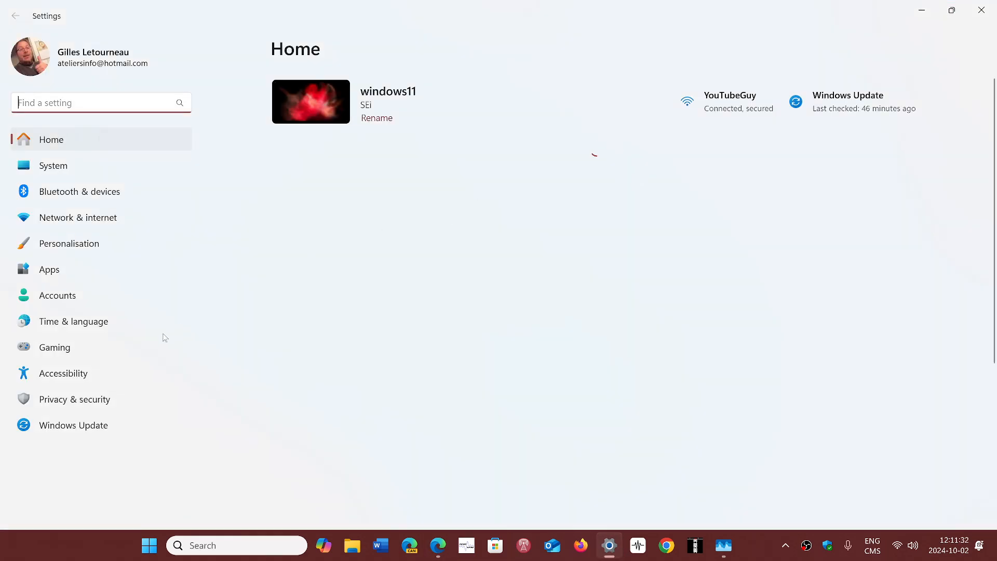
Step: Show the Windows Update page reporting the device is up to date, last checked 11:25
left_click(73, 425)
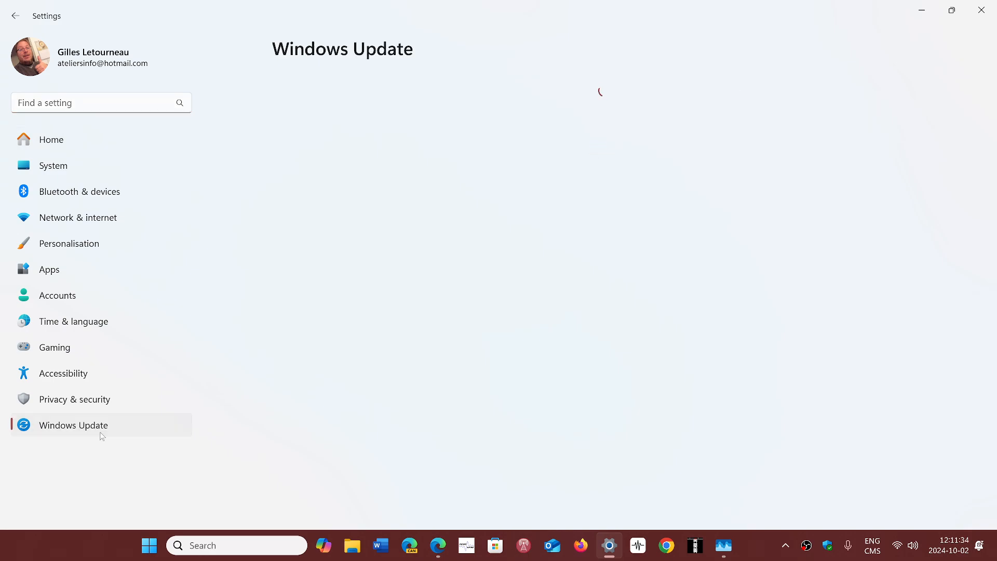
left_click(73, 424)
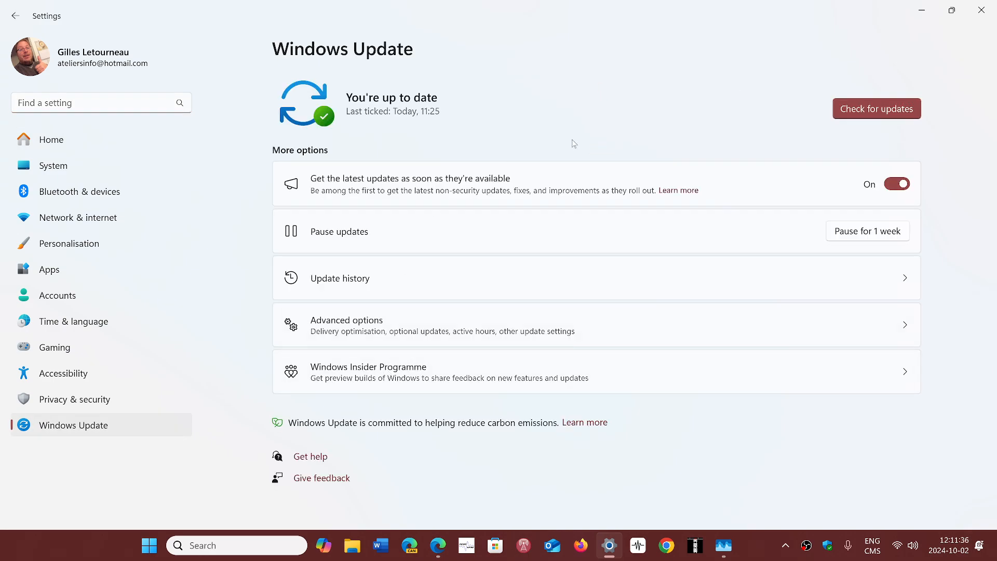
mouse_move(609, 138)
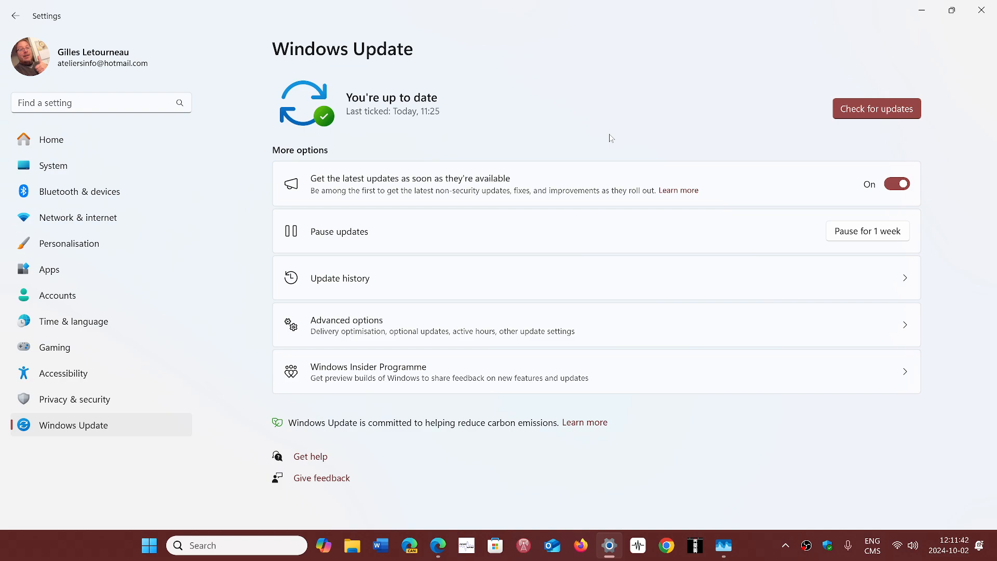
mouse_move(690, 485)
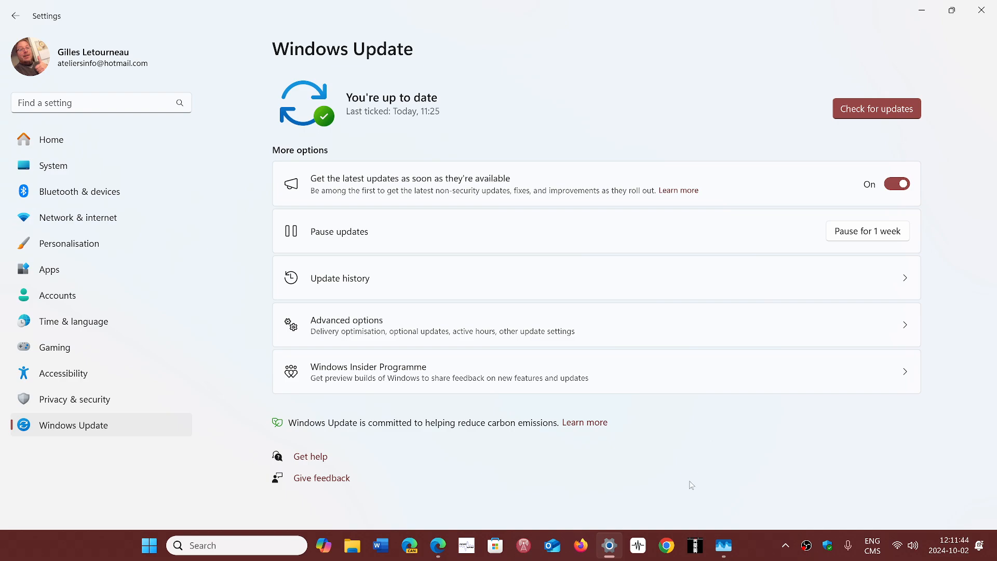
mouse_move(651, 449)
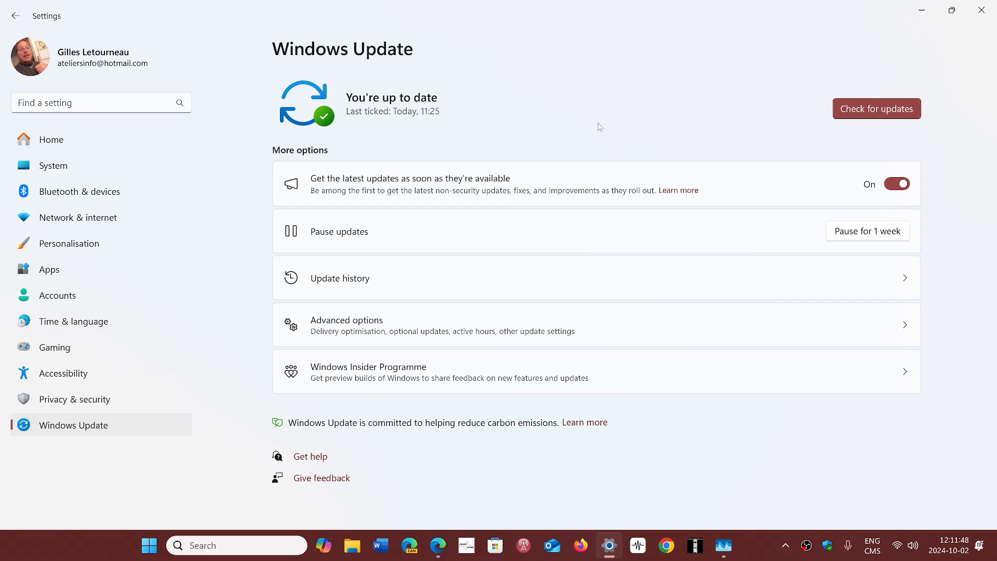
mouse_move(978, 80)
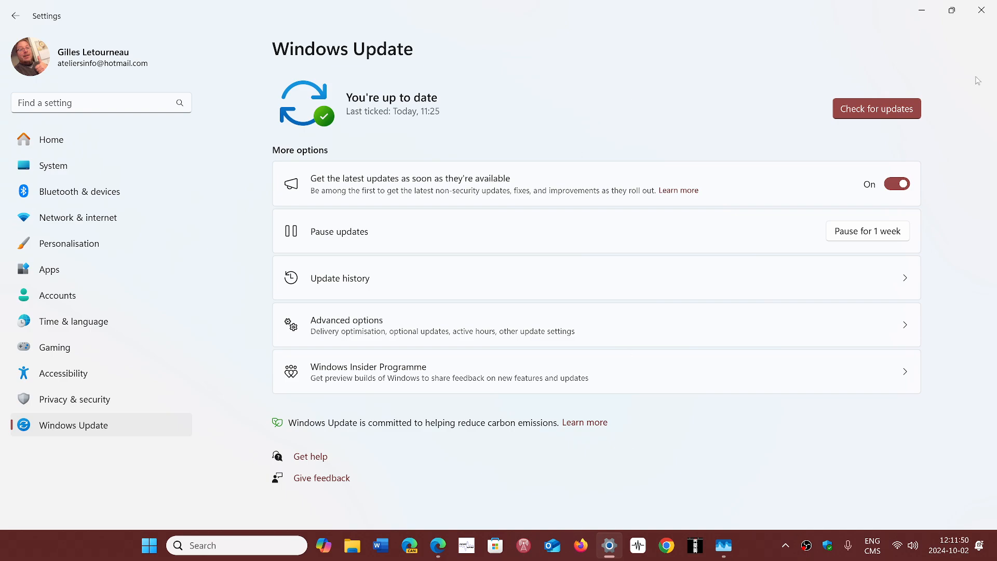
mouse_move(644, 95)
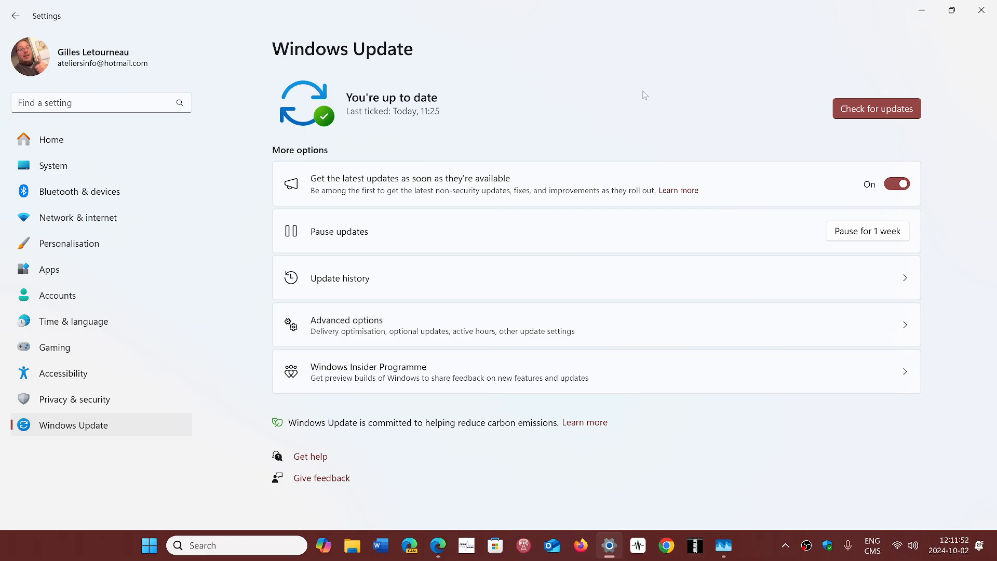
mouse_move(653, 107)
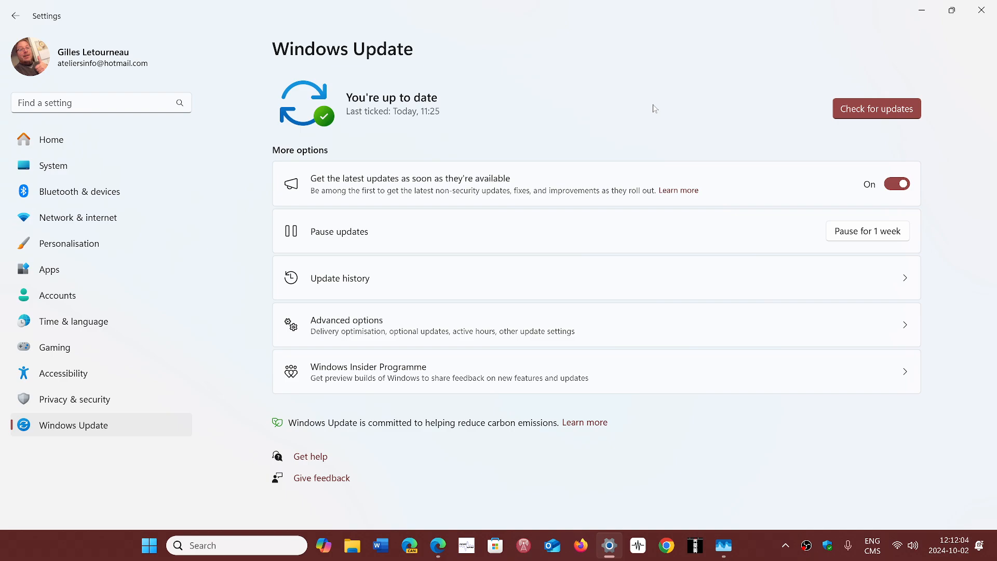
mouse_move(614, 97)
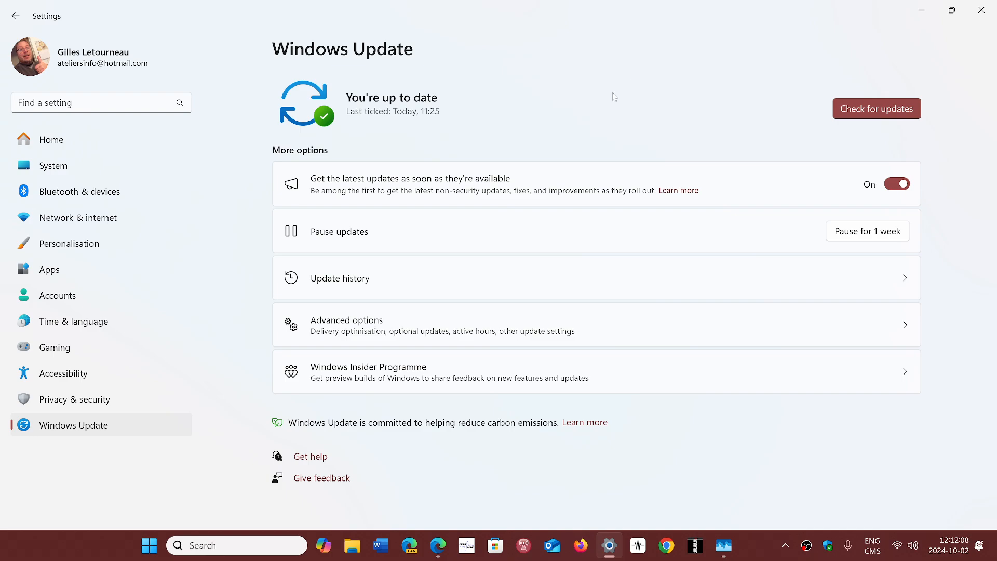
mouse_move(666, 90)
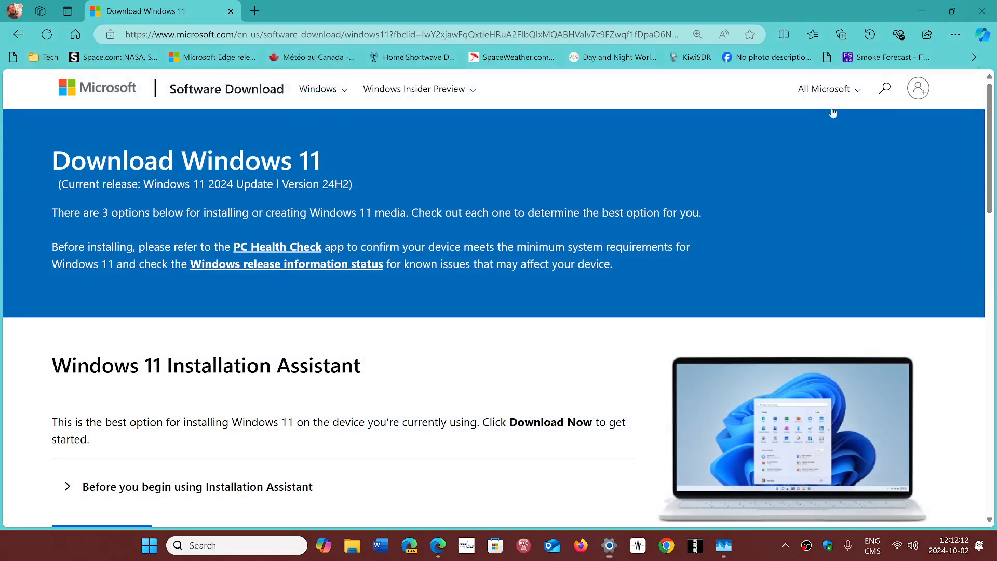
mouse_move(497, 359)
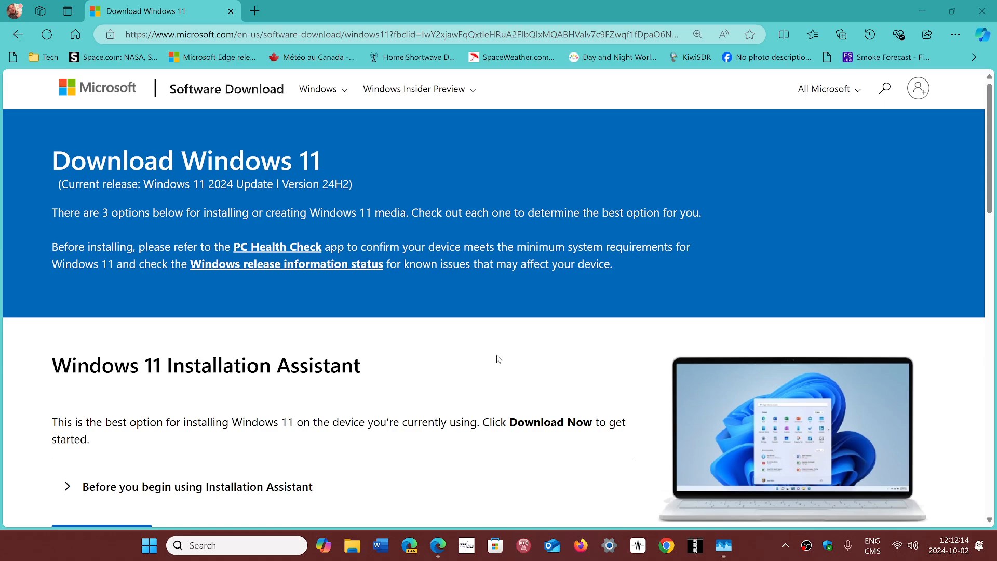
mouse_move(444, 363)
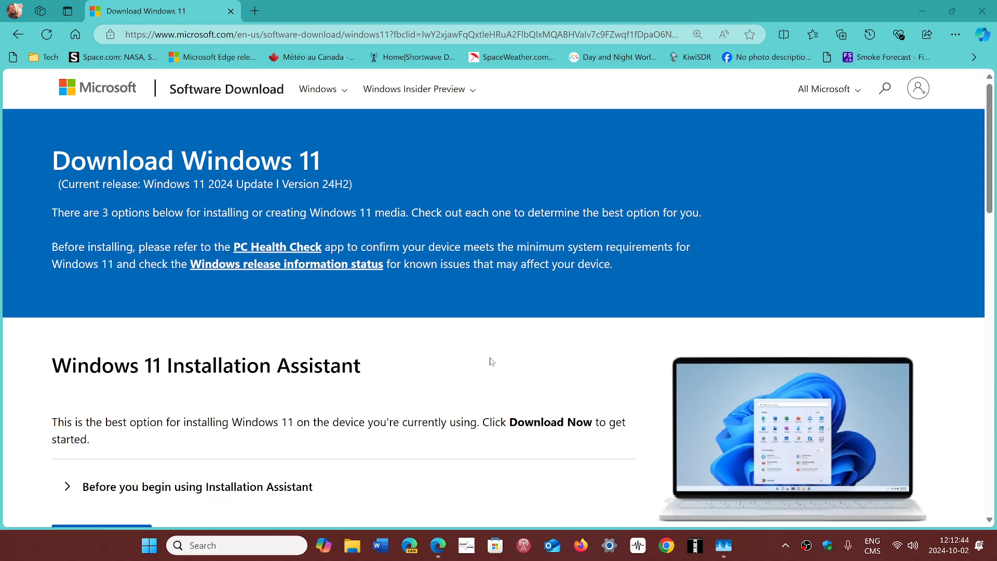
mouse_move(519, 344)
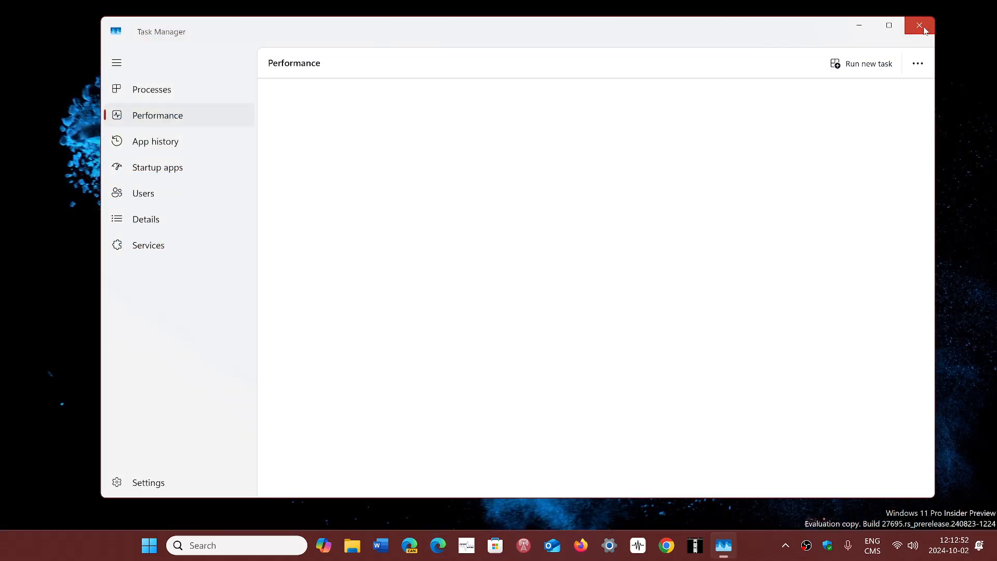
Step: Close Task Manager and bring up File Explorer's Home page of Quick access folders
left_click(919, 25)
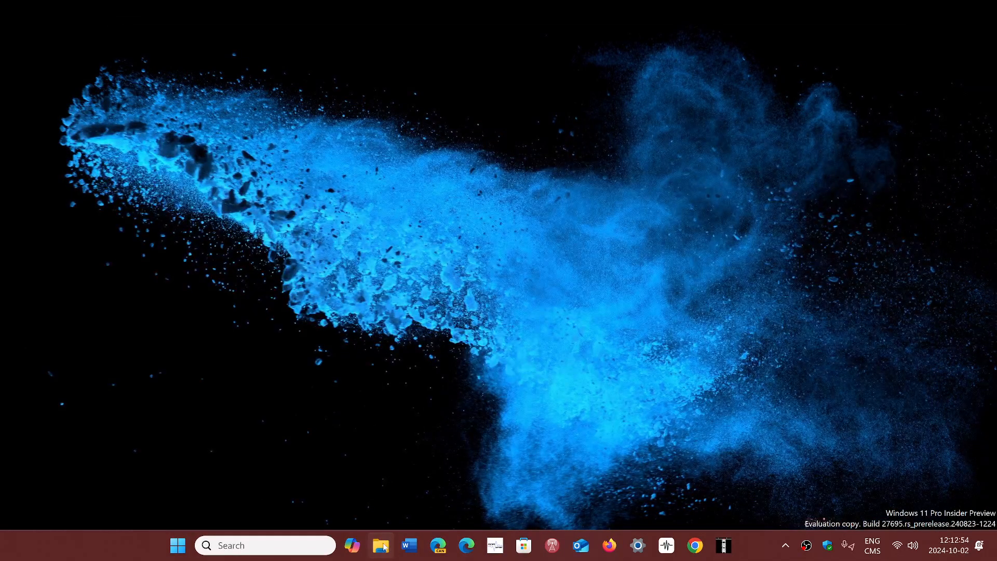
mouse_move(597, 410)
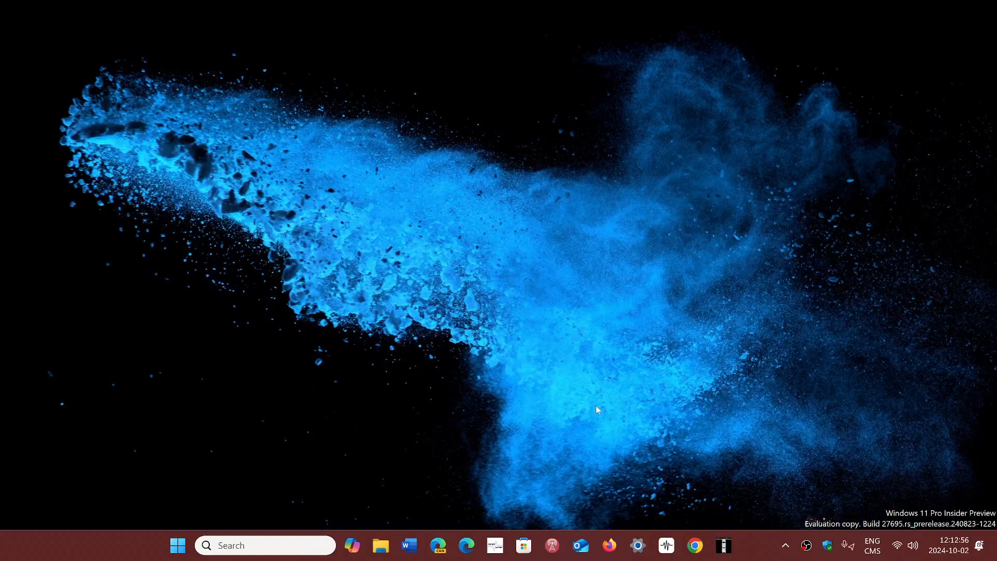
left_click(380, 545)
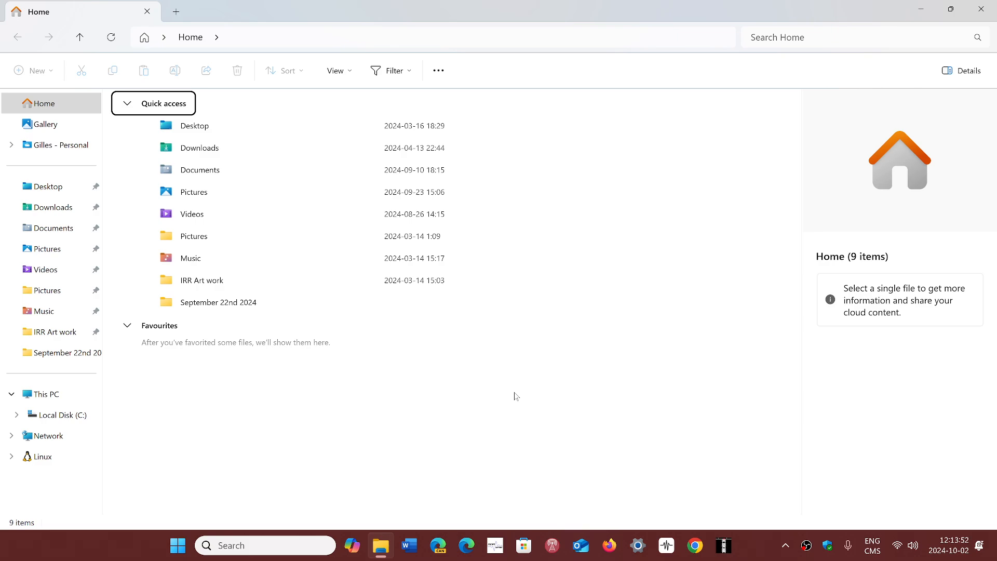
mouse_move(582, 389)
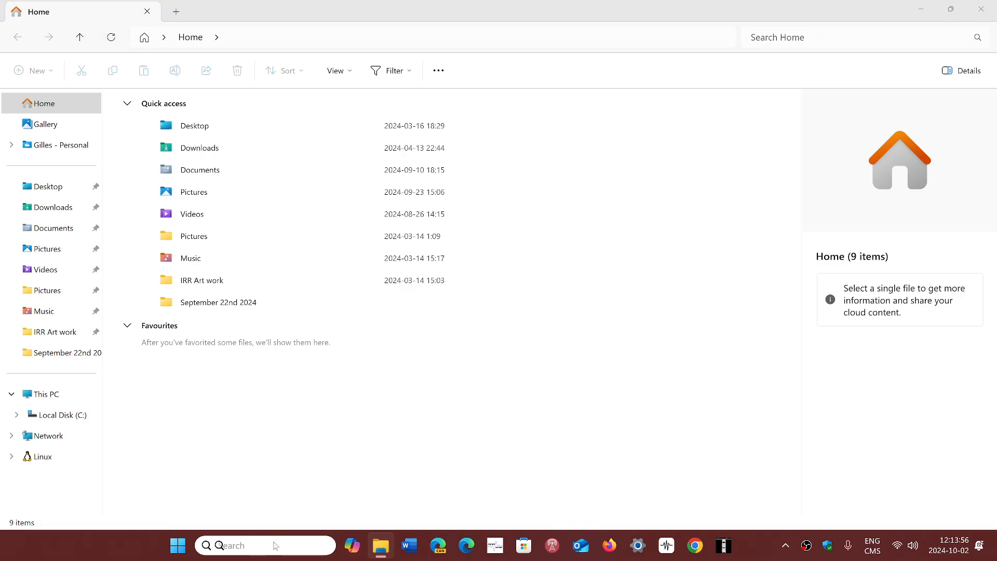
Step: Search 'bit' from the taskbar and launch the BitLocker Drive Encryption Control Panel page
type("bitlocker")
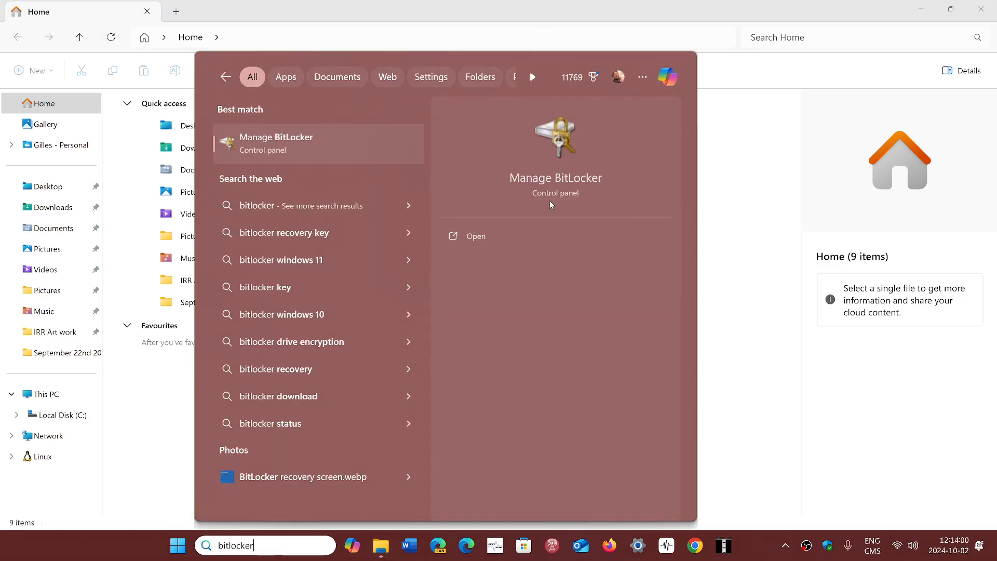
key("Escape")
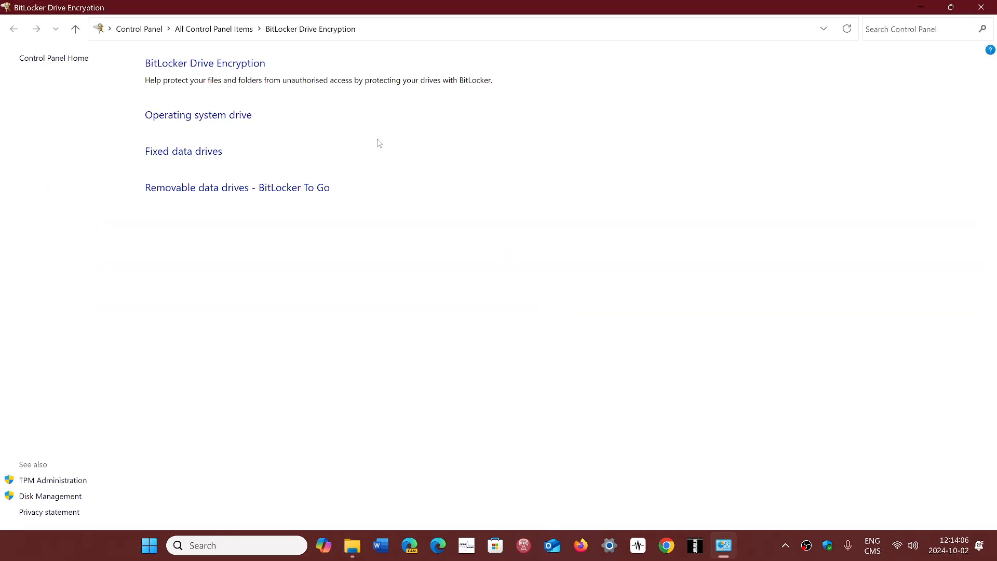
Step: Expand the operating system drive section to reveal C: with BitLocker off
left_click(197, 115)
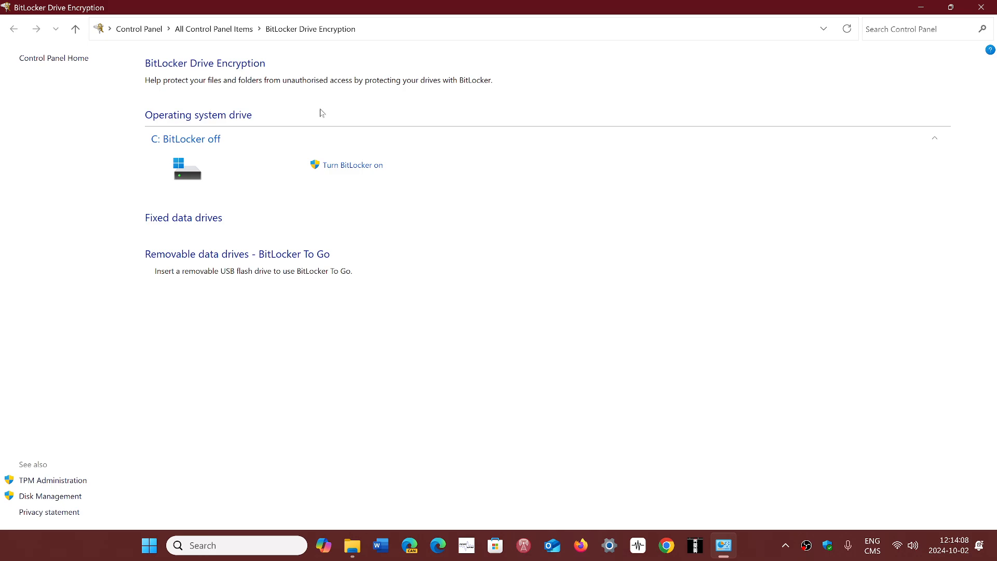
mouse_move(209, 156)
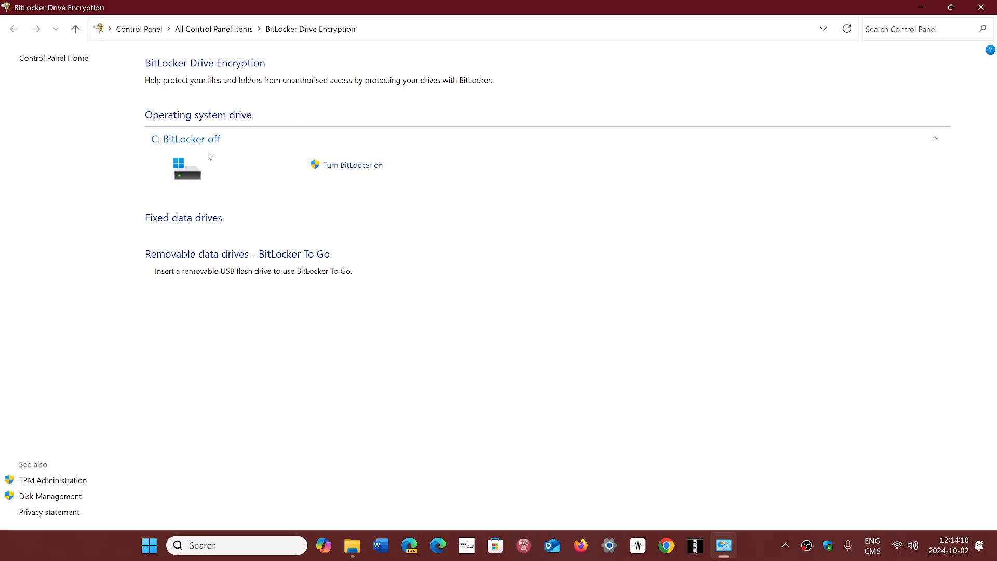
mouse_move(508, 344)
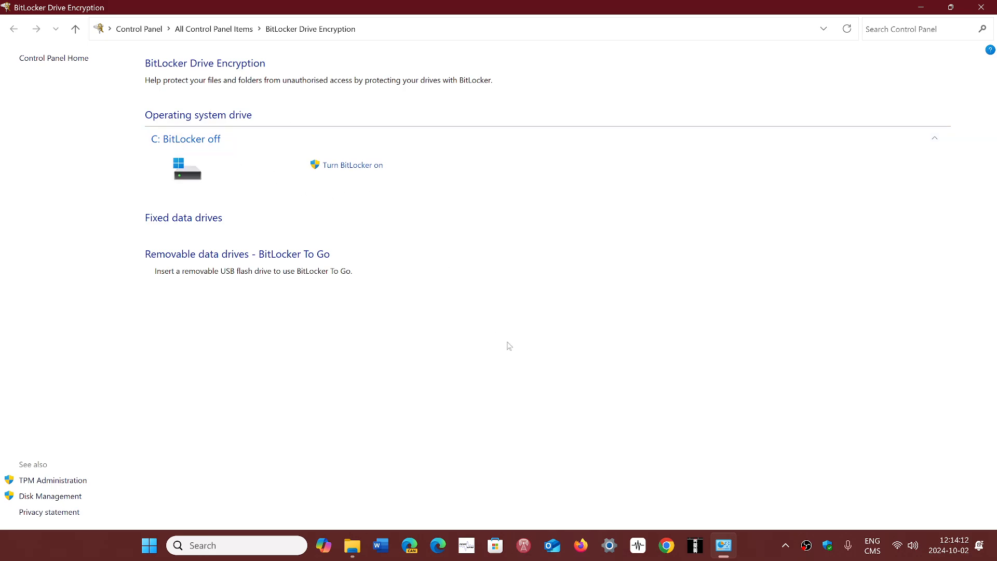
mouse_move(519, 365)
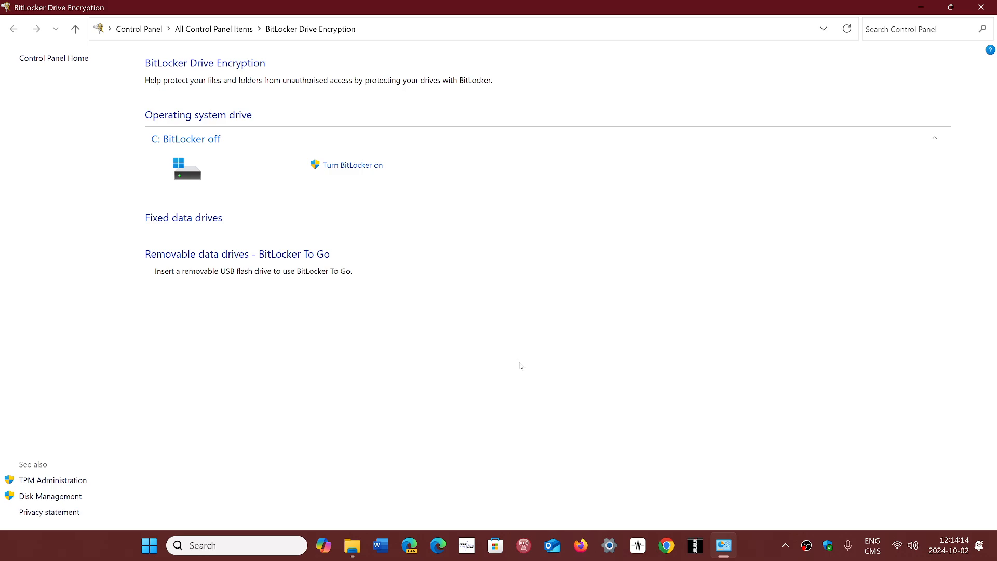